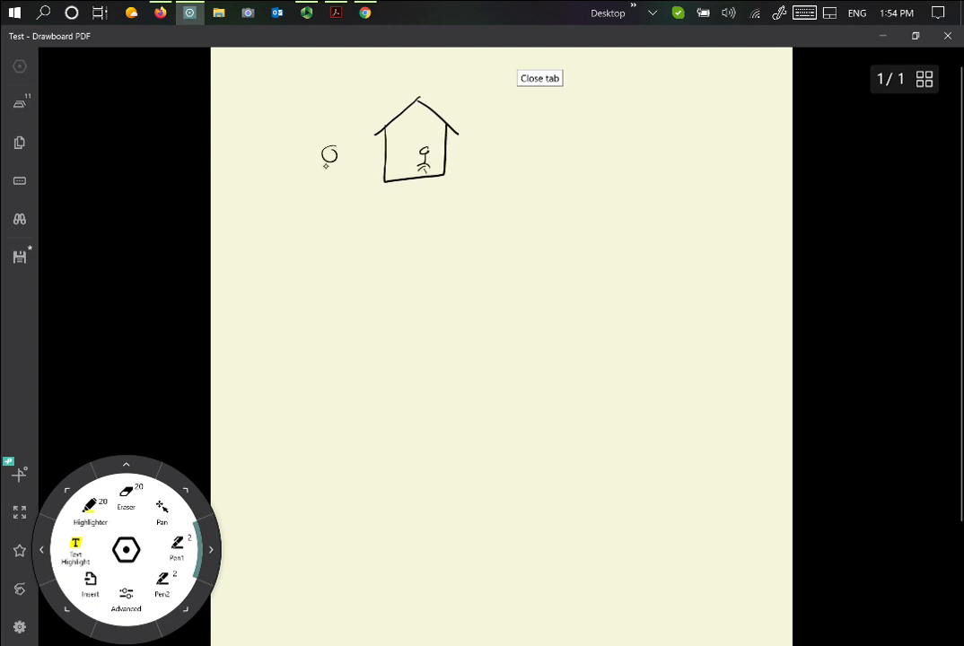
- Sketch a stick-figure customer left of the house with an arrow pointing into it
{"action": "left_click_drag", "start_coordinate": [330, 158], "coordinate": [331, 188]}
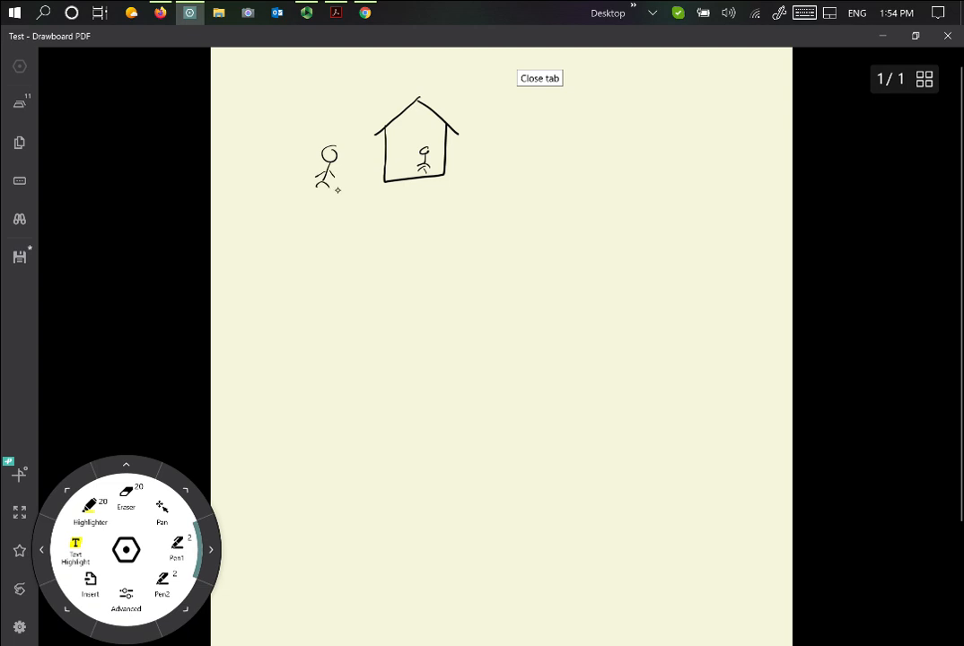
{"action": "left_click_drag", "start_coordinate": [339, 183], "coordinate": [375, 179]}
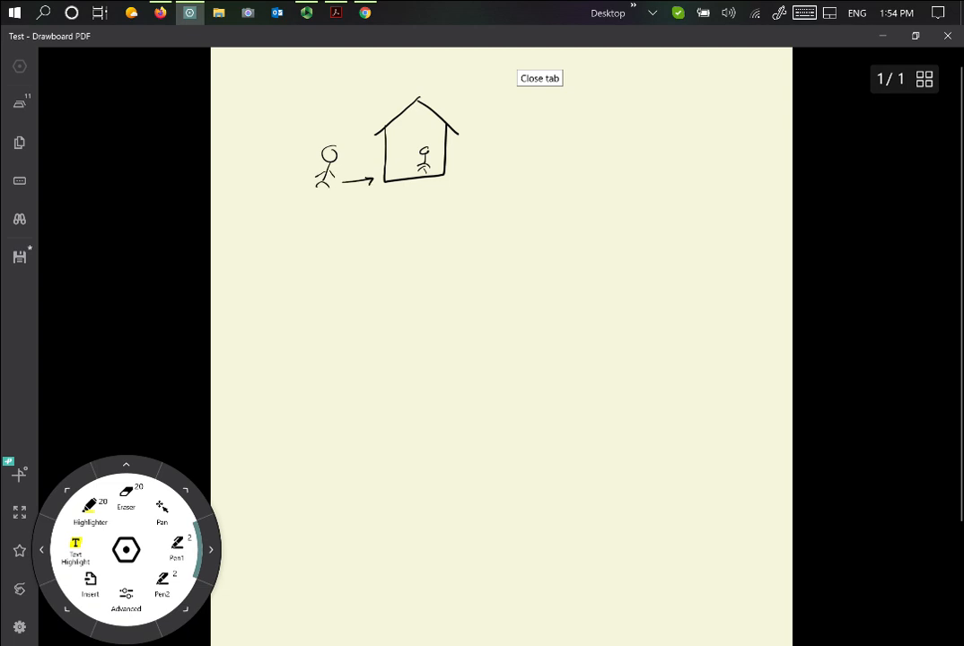
{"action": "left_click_drag", "start_coordinate": [456, 162], "coordinate": [502, 167]}
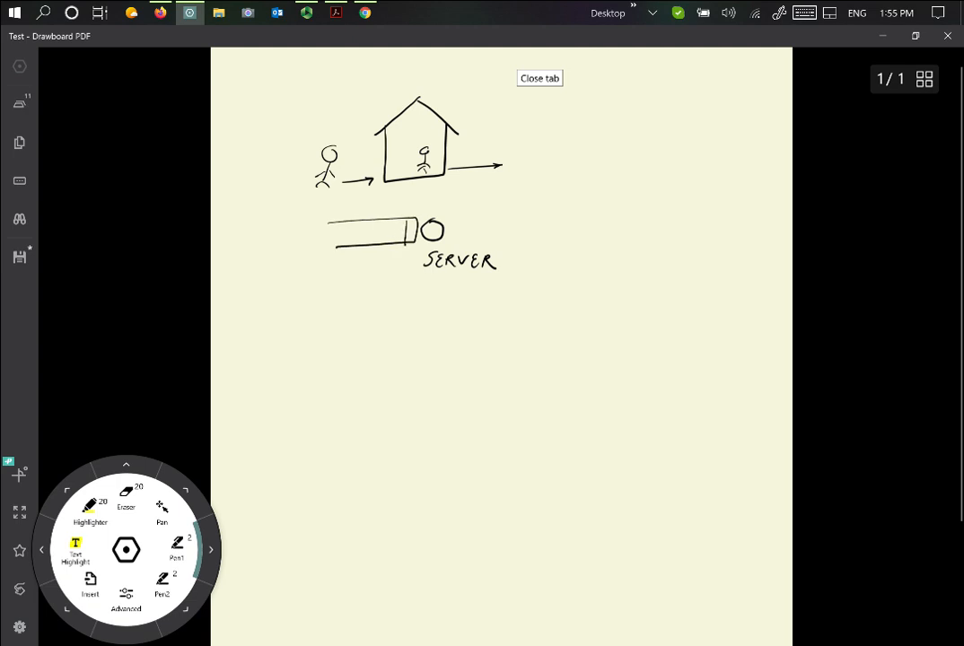
- Sketch customers waiting inside the queue tube leading to the SERVER circle
{"action": "left_click_drag", "start_coordinate": [350, 241], "coordinate": [403, 241]}
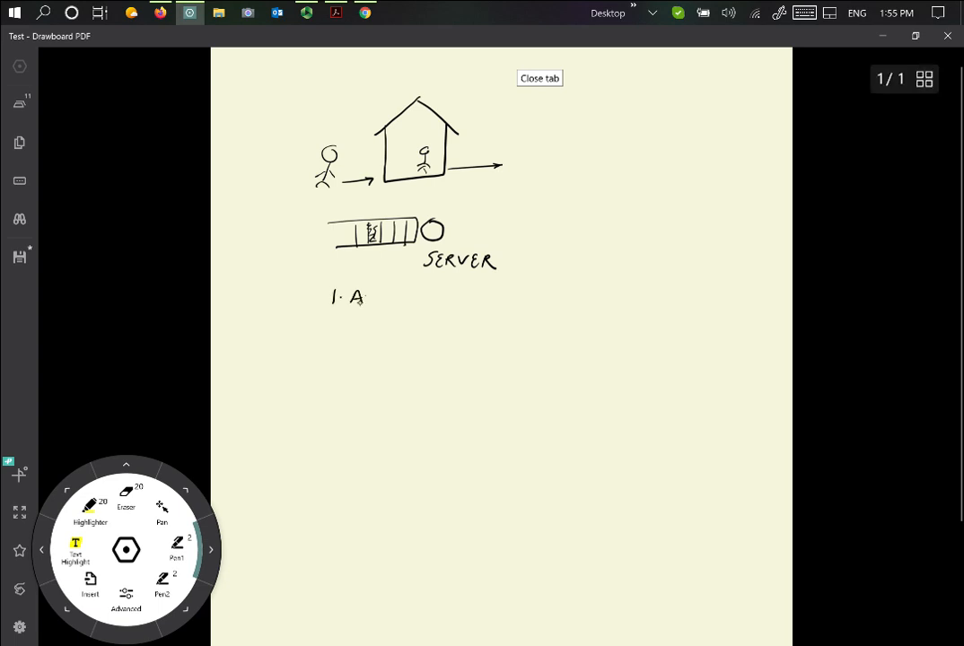
- Handwrite '1. ARRIVAL OF A C.' beneath the server sketch
{"action": "type", "text": "ARRIVAL OF A C."}
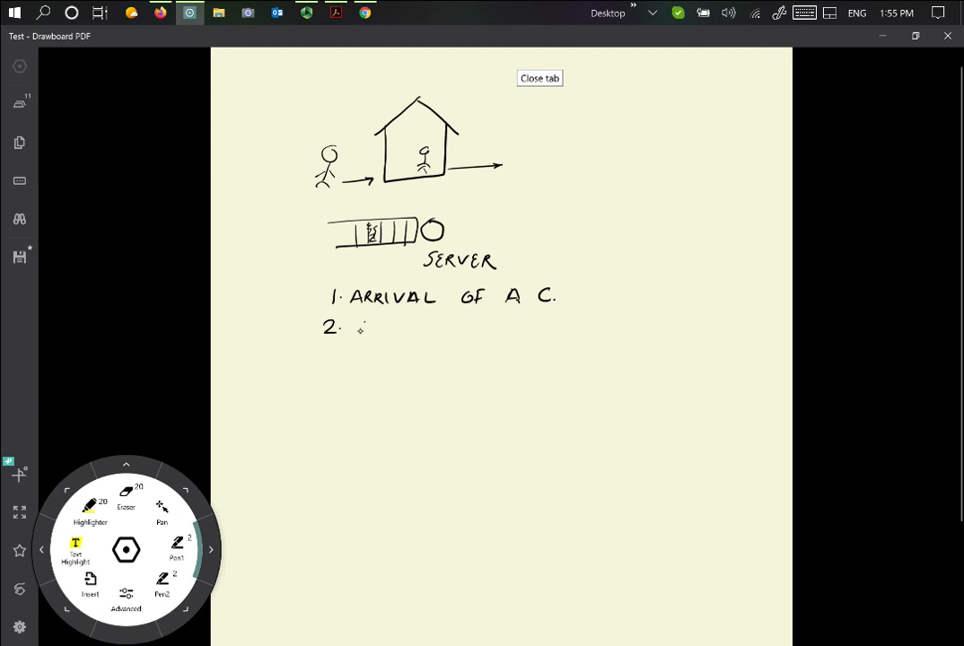
- Write '2. SERVICE – INITIATION – COMPLETION' with an arrow to 'REMOVE NEXT C. FROM QUEUE' and a loop back to initiation
{"action": "left_click_drag", "start_coordinate": [350, 330], "coordinate": [374, 331]}
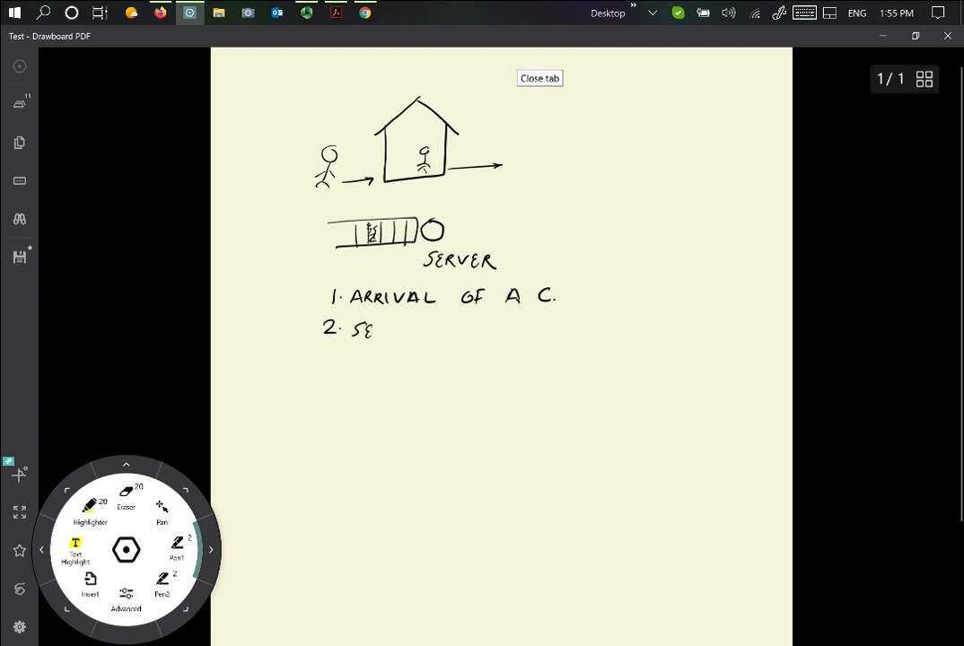
{"action": "left_click_drag", "start_coordinate": [368, 330], "coordinate": [430, 330]}
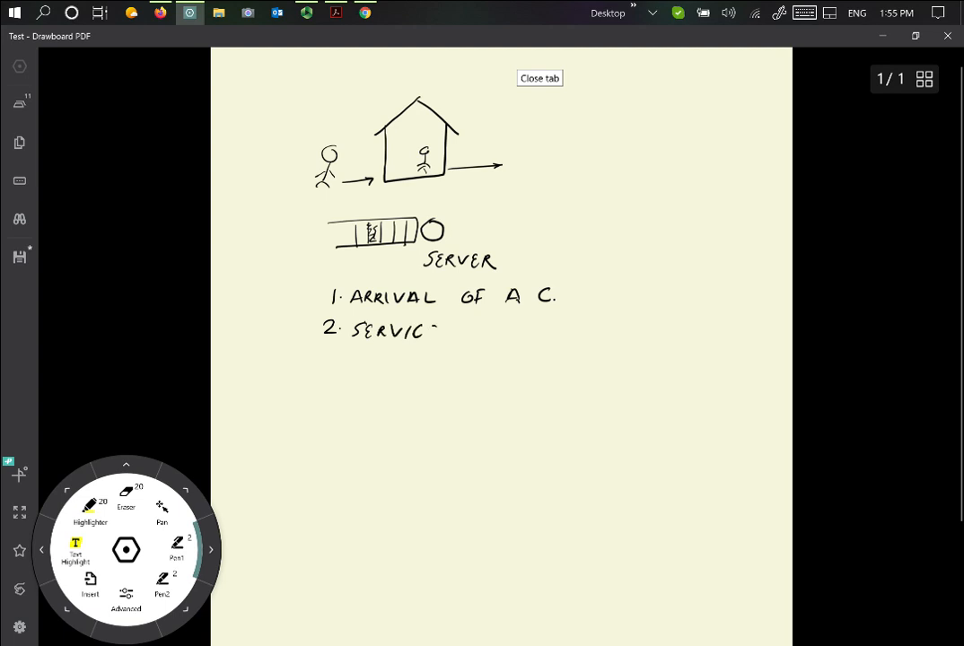
{"action": "left_click_drag", "start_coordinate": [427, 332], "coordinate": [466, 332]}
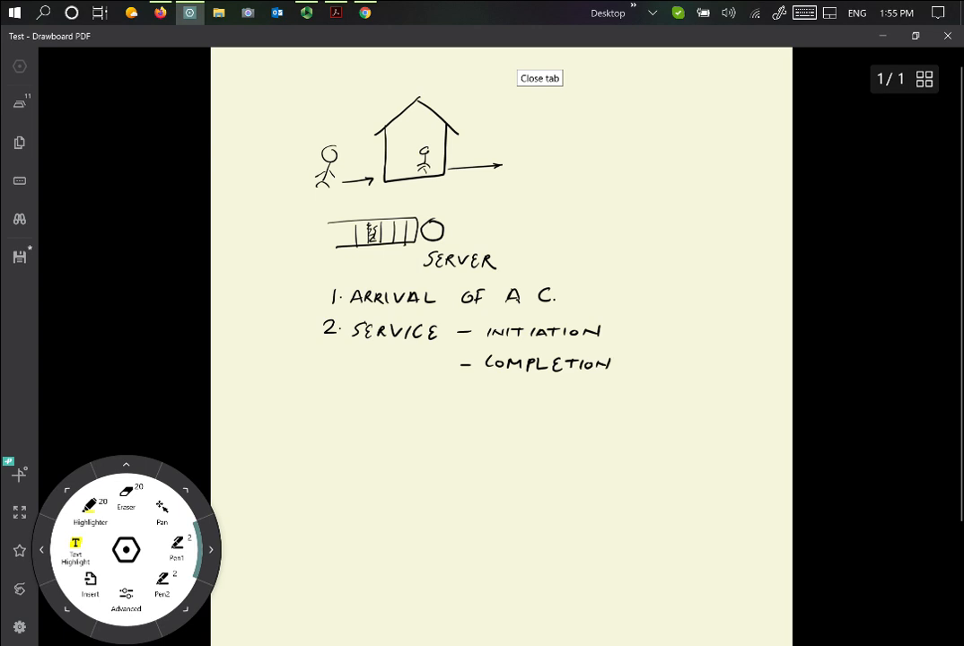
{"action": "left_click_drag", "start_coordinate": [563, 397], "coordinate": [603, 388]}
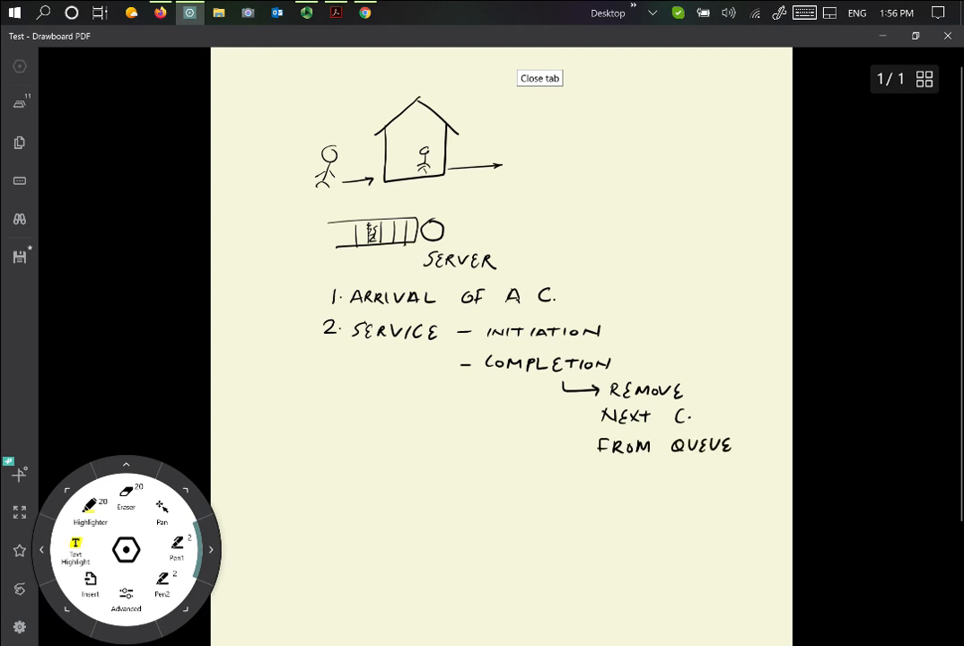
{"action": "left_click_drag", "start_coordinate": [632, 334], "coordinate": [702, 386]}
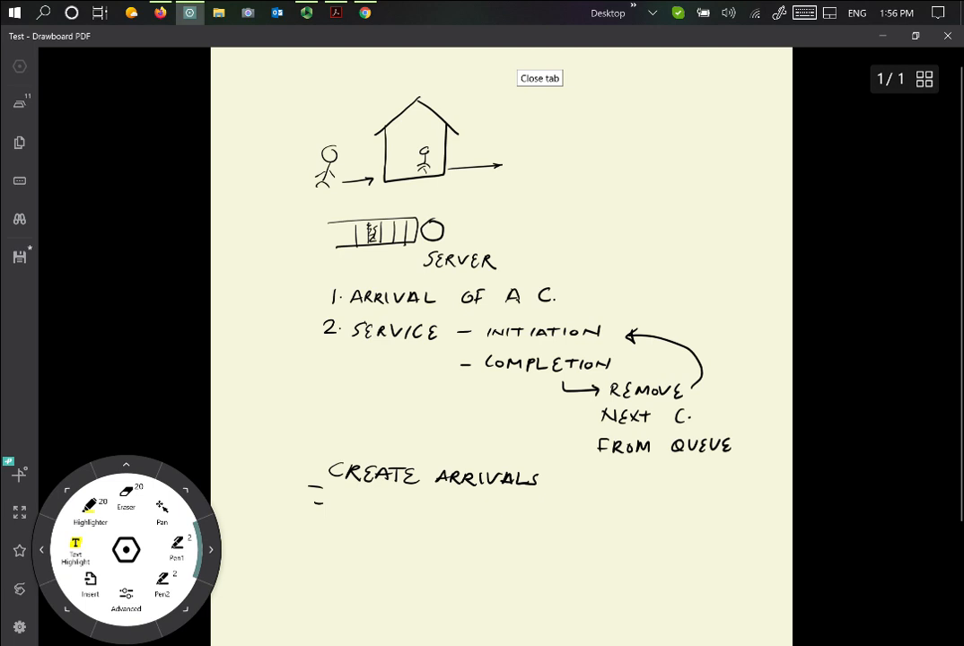
{"action": "mouse_move", "coordinate": [372, 481]}
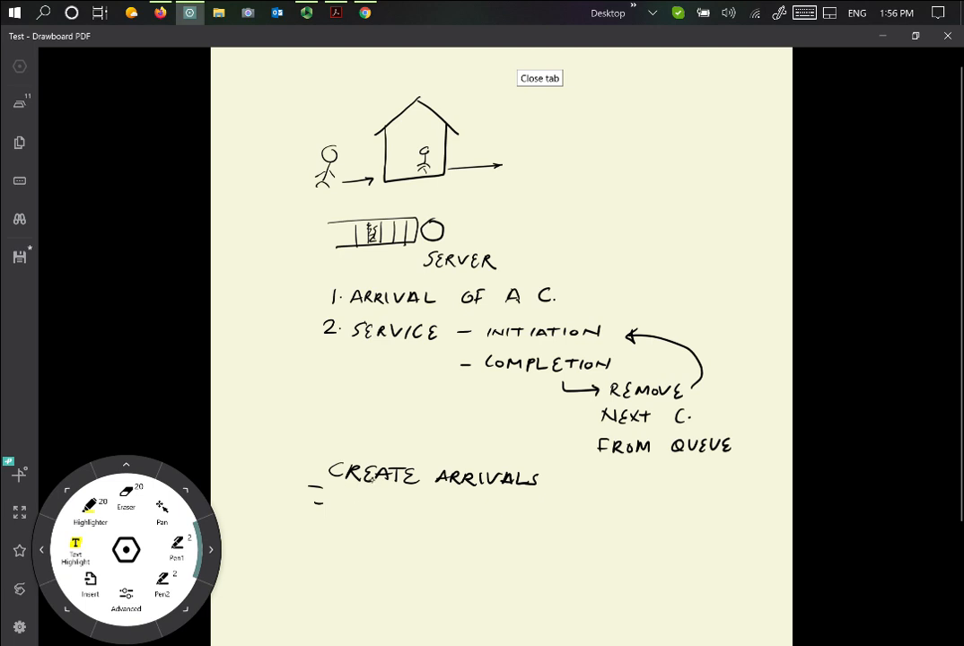
- Write '– MMIC QUEUE – DATA STRUCTURE' and 'SERVICE COMPLETION' beneath CREATE ARRIVALS
{"action": "left_click_drag", "start_coordinate": [340, 506], "coordinate": [386, 506]}
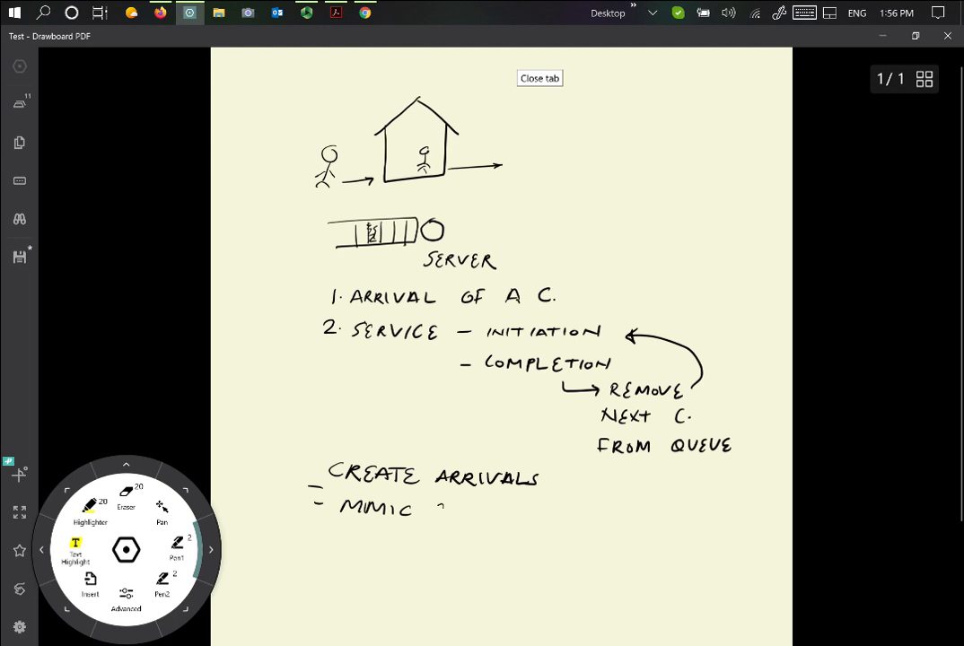
{"action": "left_click_drag", "start_coordinate": [432, 509], "coordinate": [488, 510]}
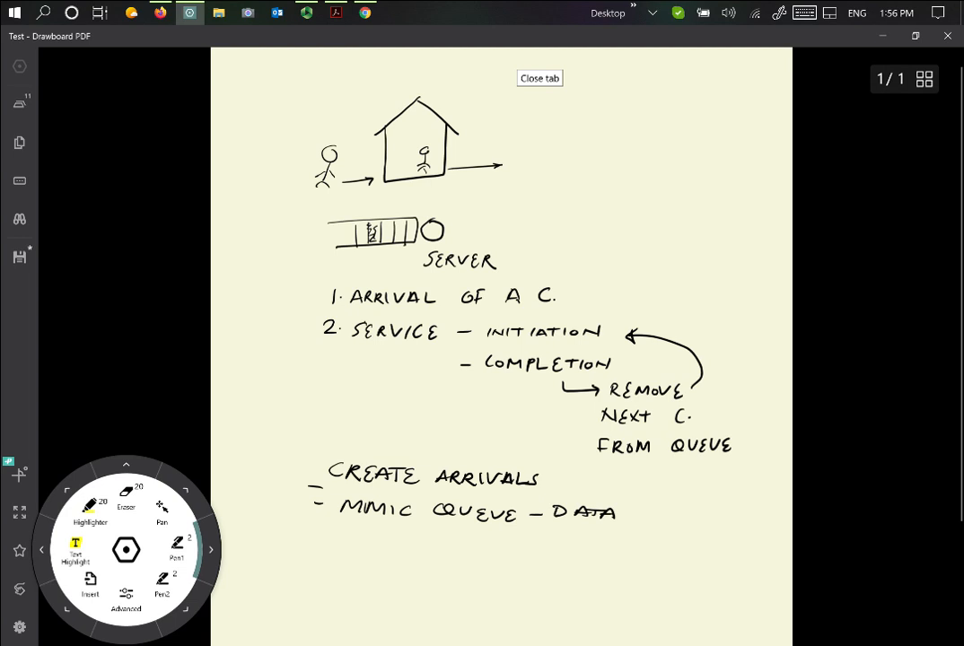
{"action": "left_click_drag", "start_coordinate": [629, 513], "coordinate": [678, 514]}
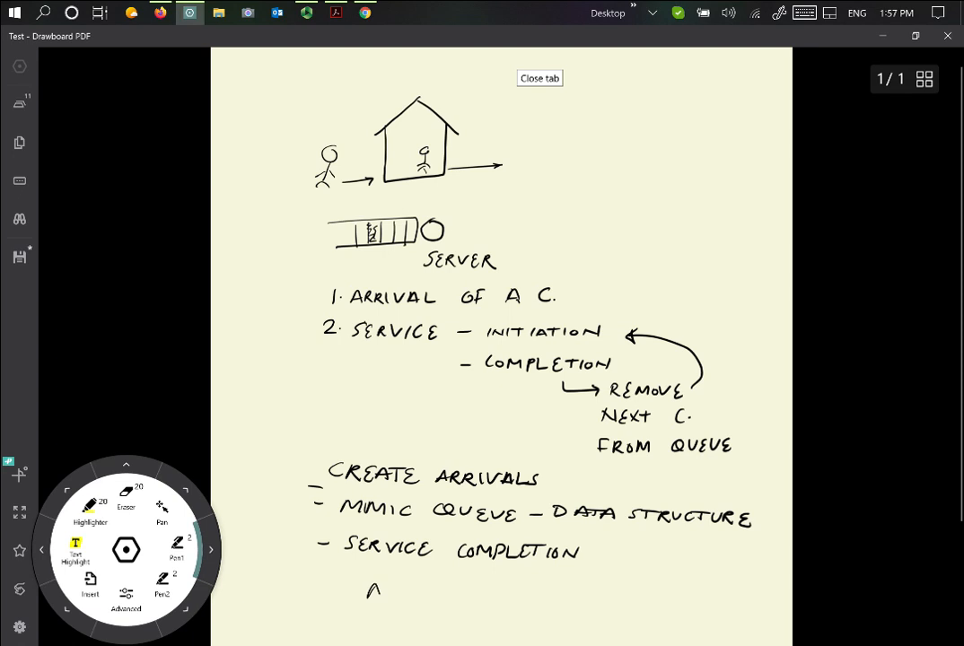
- Write 'ARBITRARY ARRIVALS, SERVICE DURATIONS' with a brace labelled 'G/G/1'
{"action": "left_click_drag", "start_coordinate": [366, 591], "coordinate": [424, 594]}
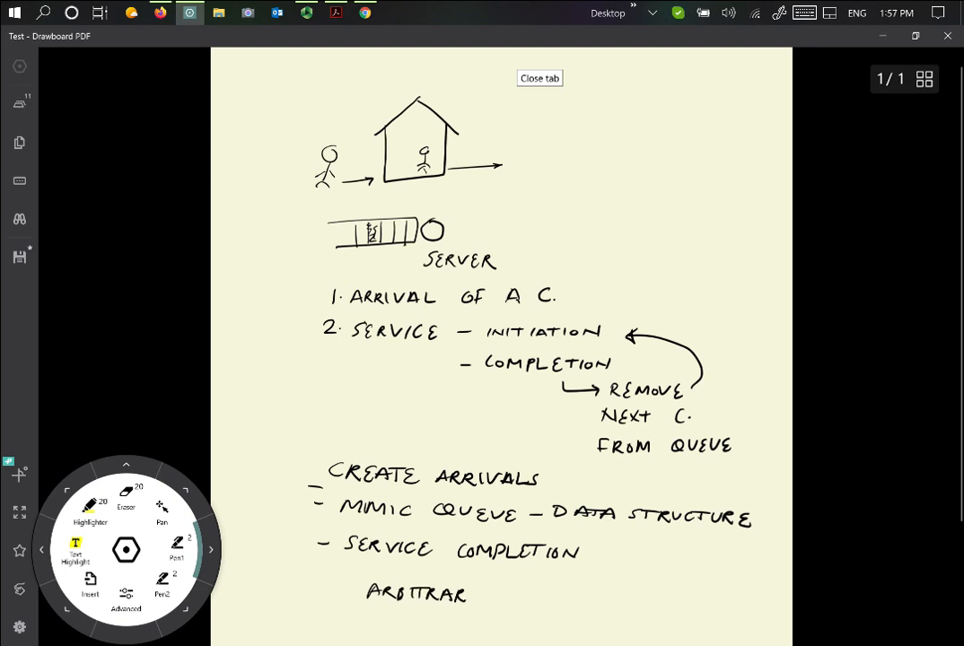
{"action": "type", "text": "Y ARRIVALS"}
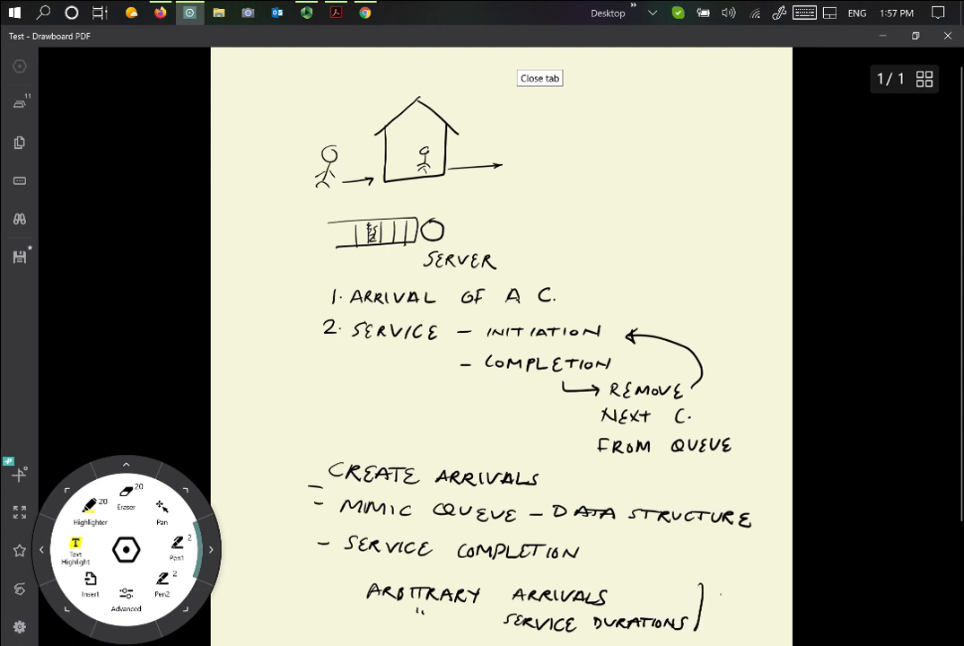
{"action": "type", "text": "G/G/1"}
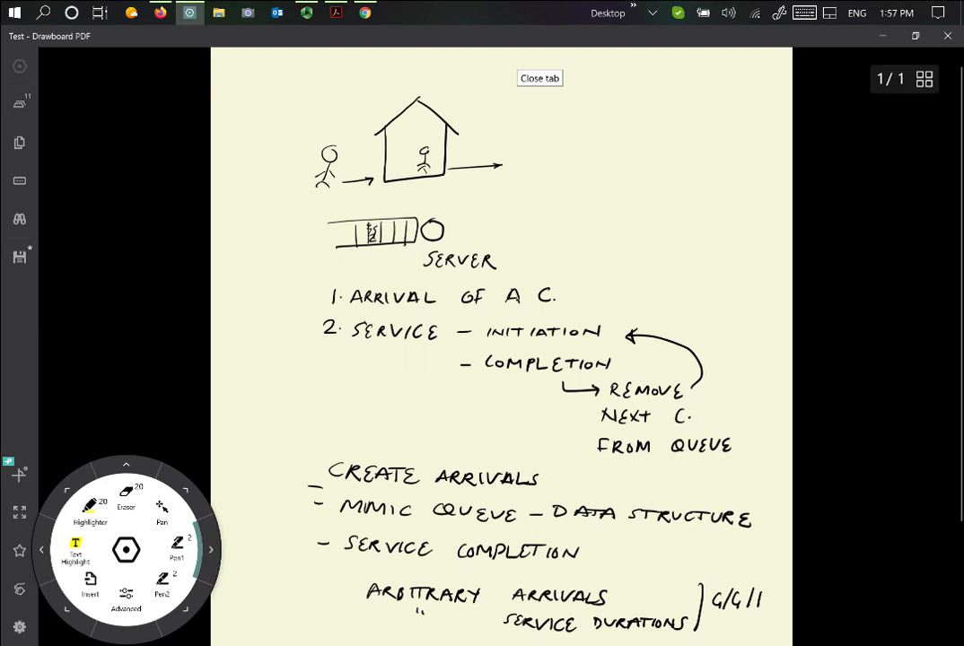